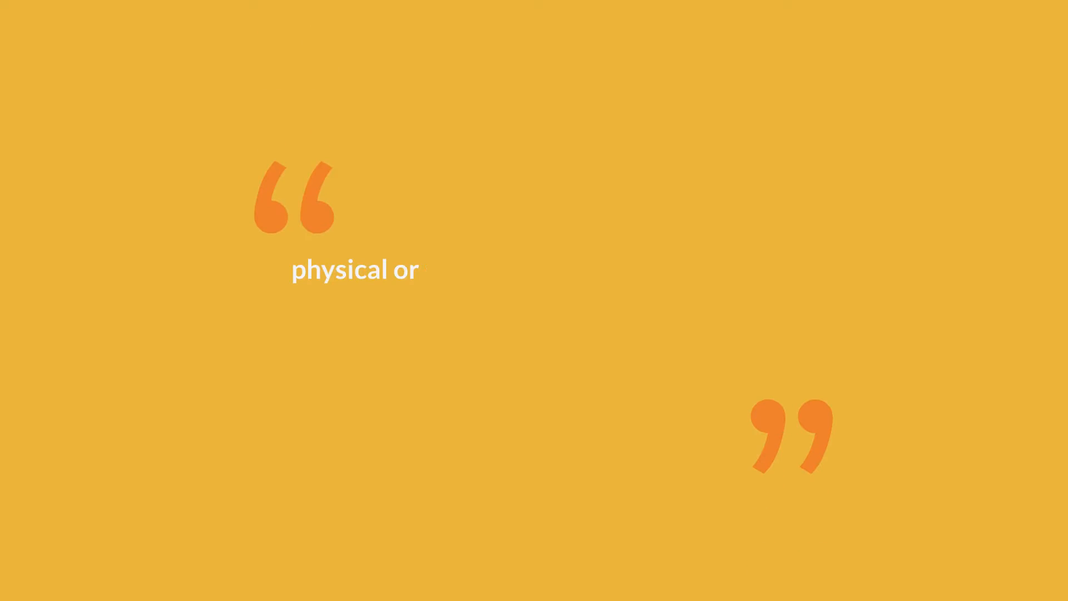
{"action": "type", "text": "virtual network configuration requi"}
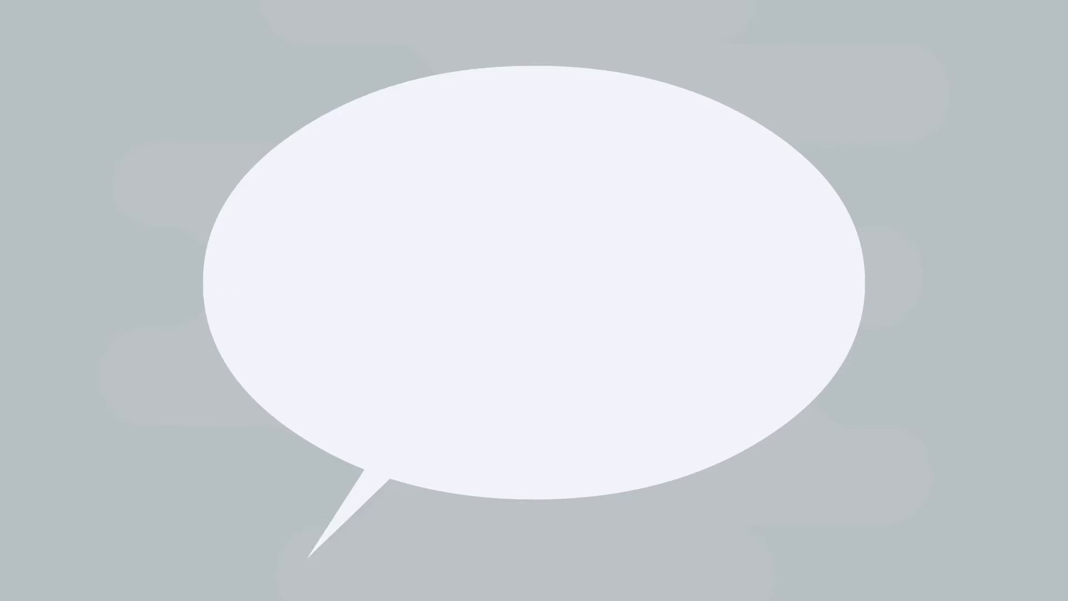
{"action": "type", "text": "Faulty or crashed nodes can be replaced with new"}
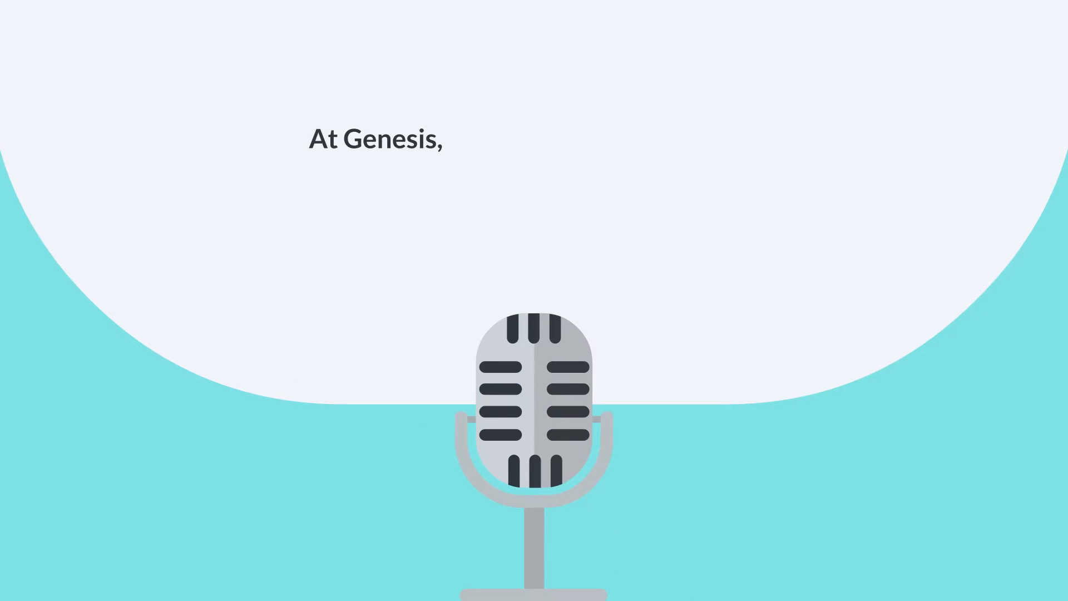
{"action": "type", "text": "the Internet Computer has a bl"}
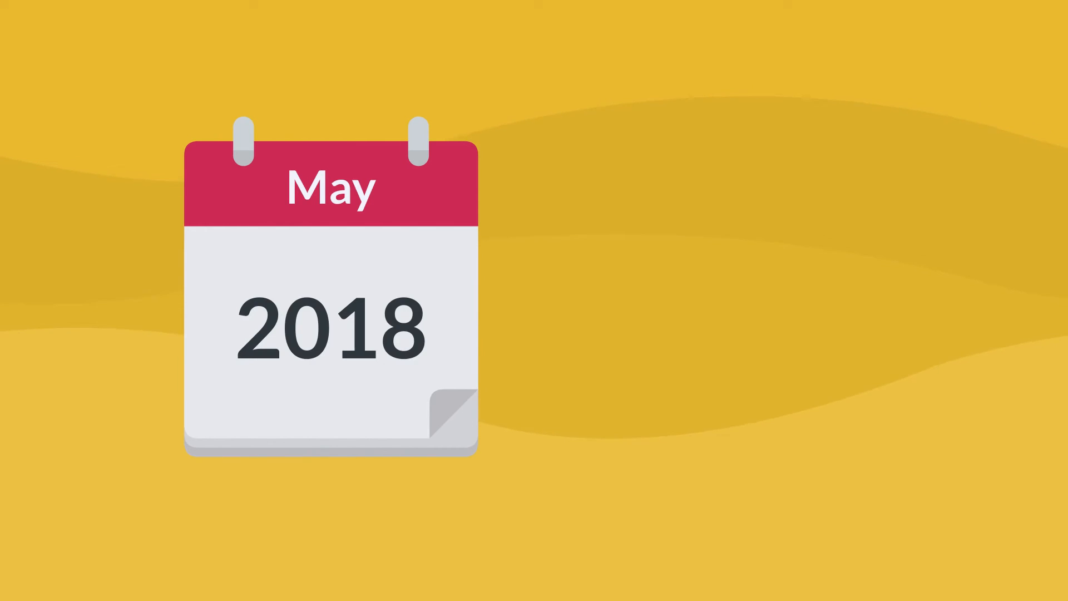
{"action": "type", "text": "Di"}
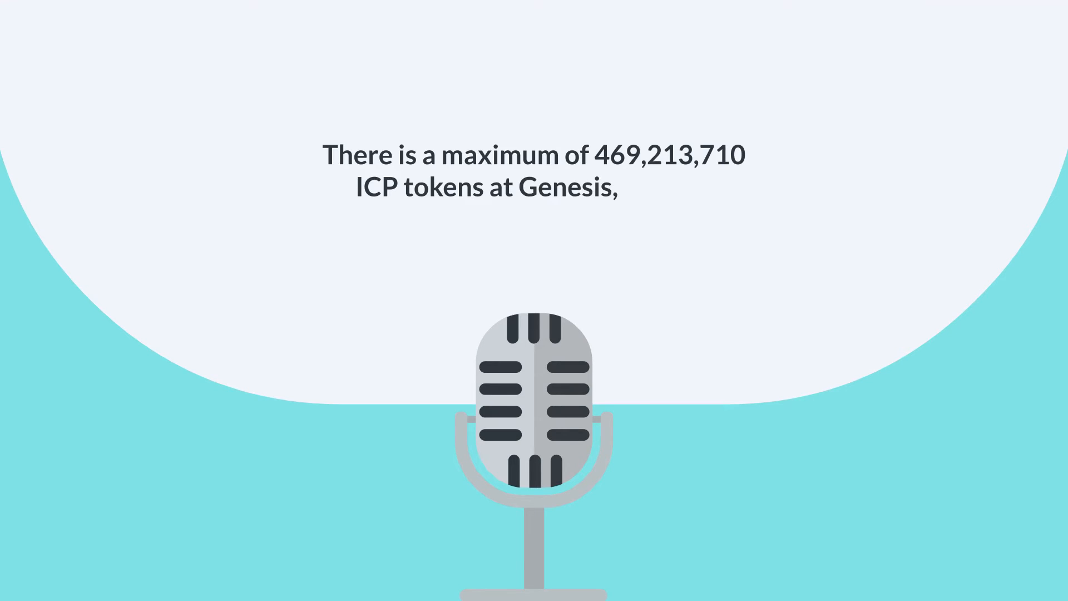
{"action": "type", "text": "and the circulating supply dep"}
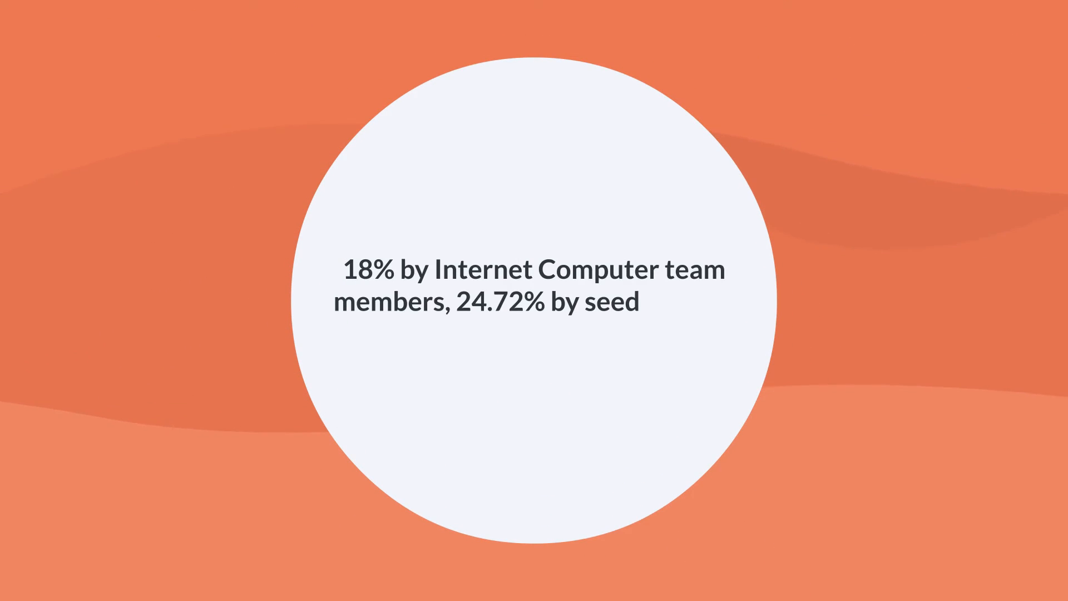
{"action": "type", "text": "donors, 9.5% by early cont"}
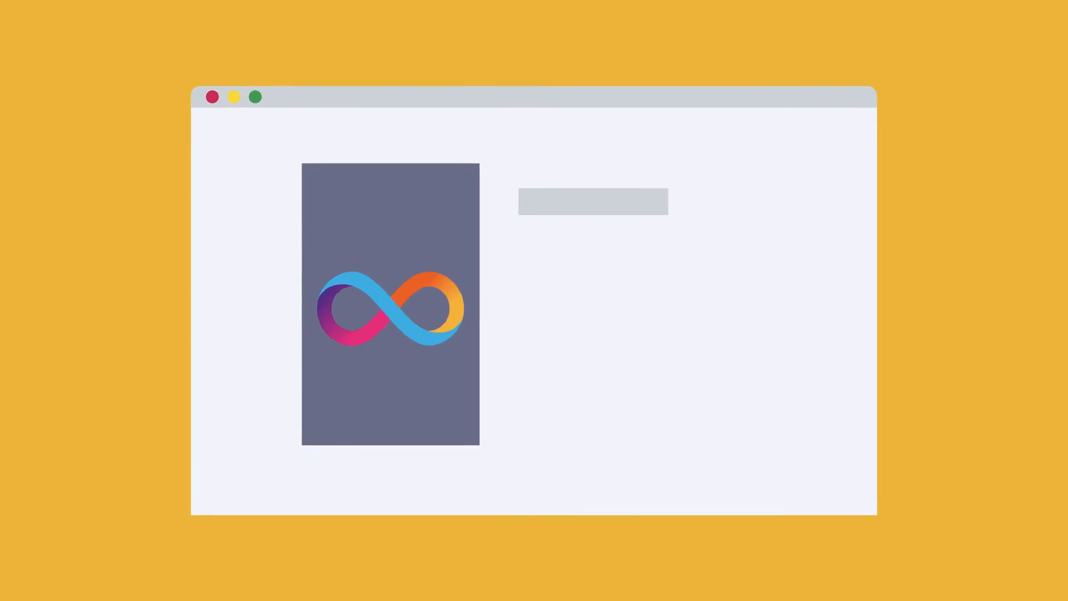
{"action": "left_click", "coordinate": [615, 351]}
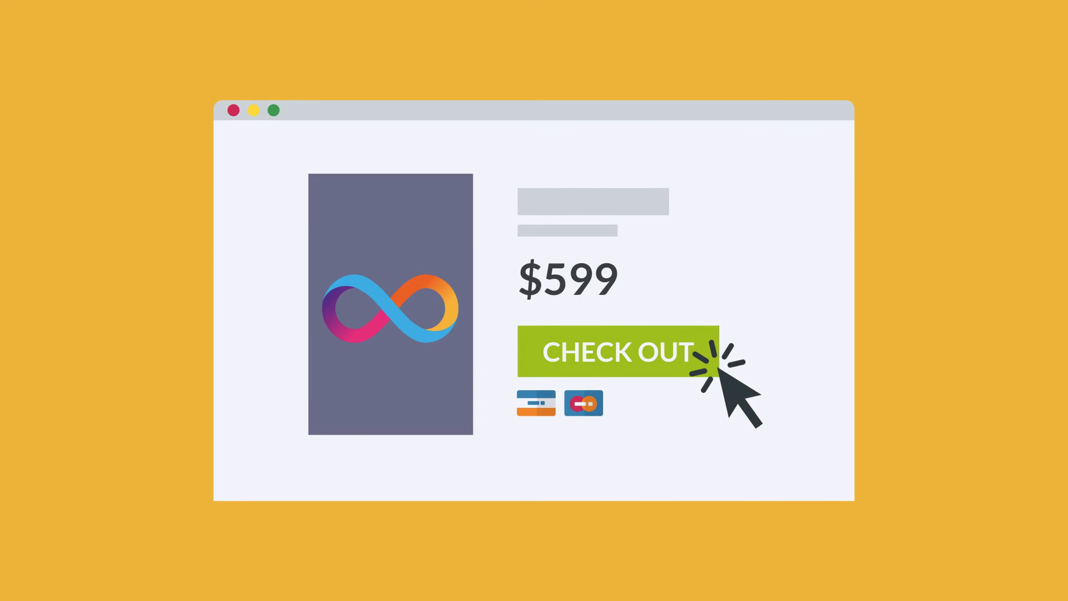